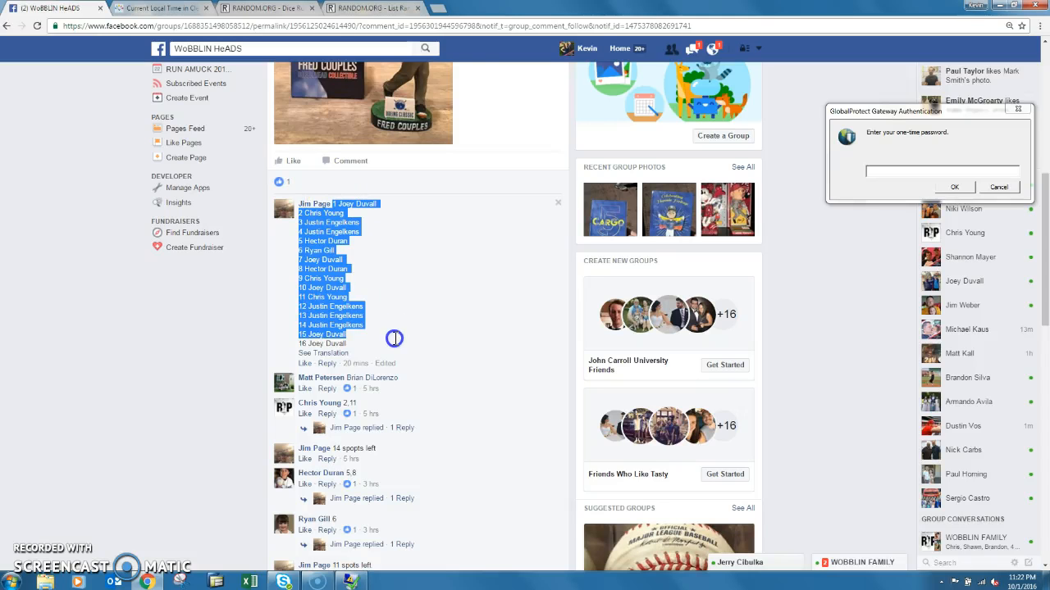
Scroll the group post's comments down to the empty comment box
{"action": "scroll", "scroll_direction": "down", "scroll_amount": 3}
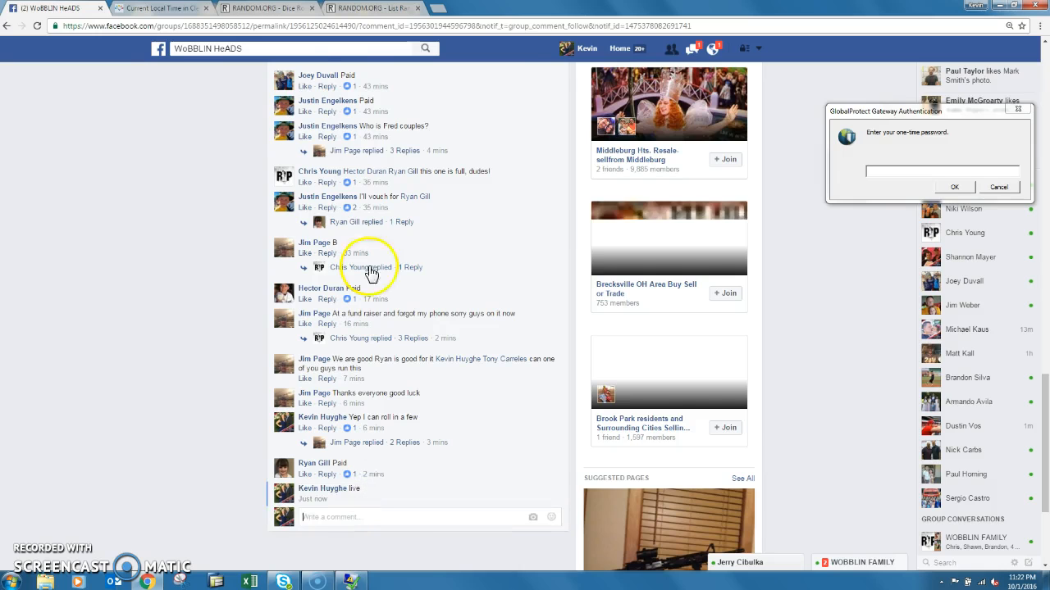
{"action": "left_click", "coordinate": [164, 9]}
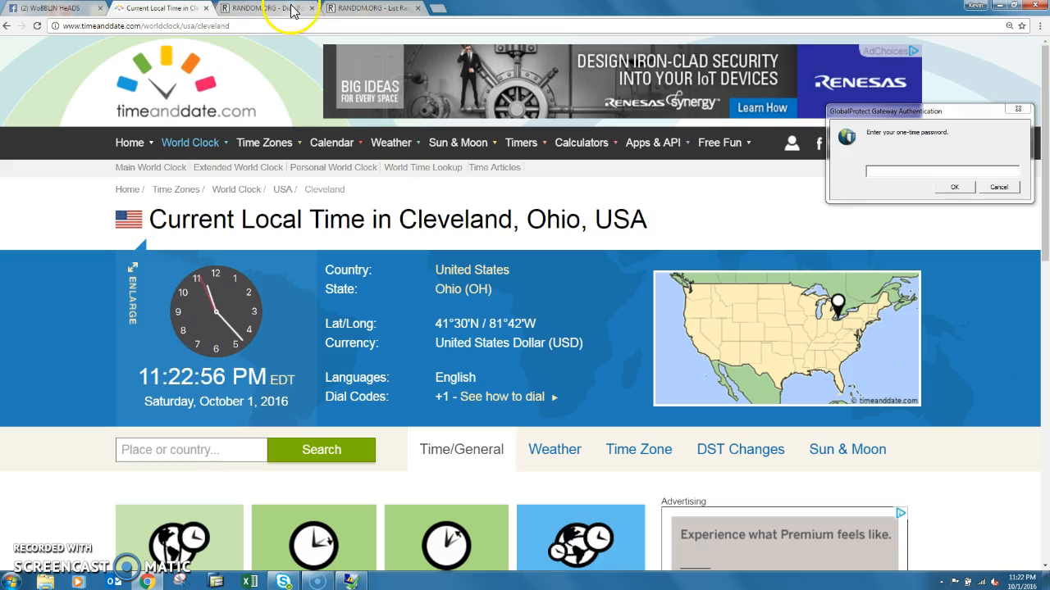
{"action": "left_click", "coordinate": [369, 10]}
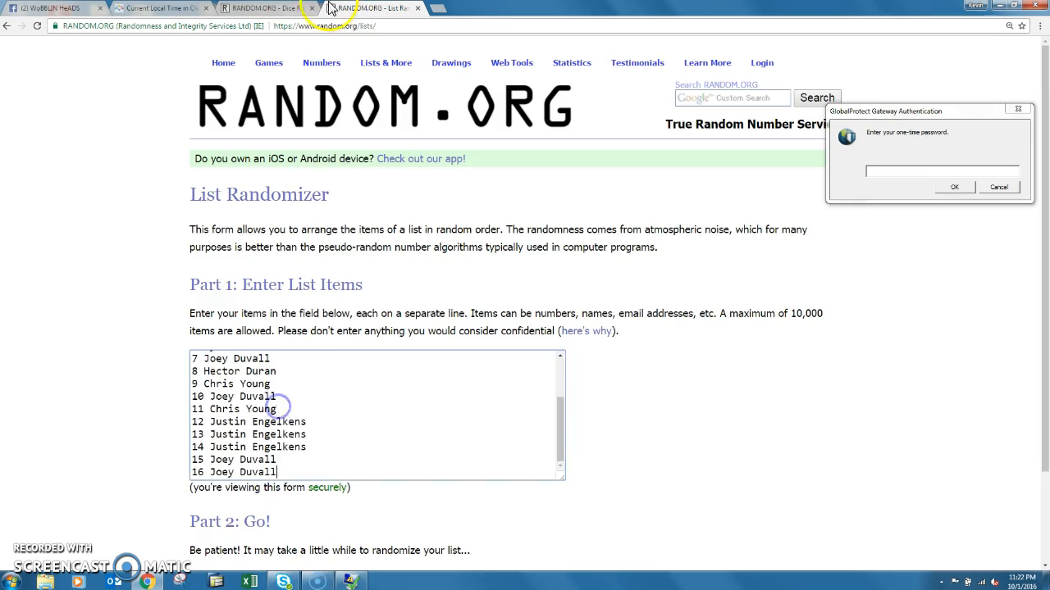
{"action": "left_click", "coordinate": [271, 7]}
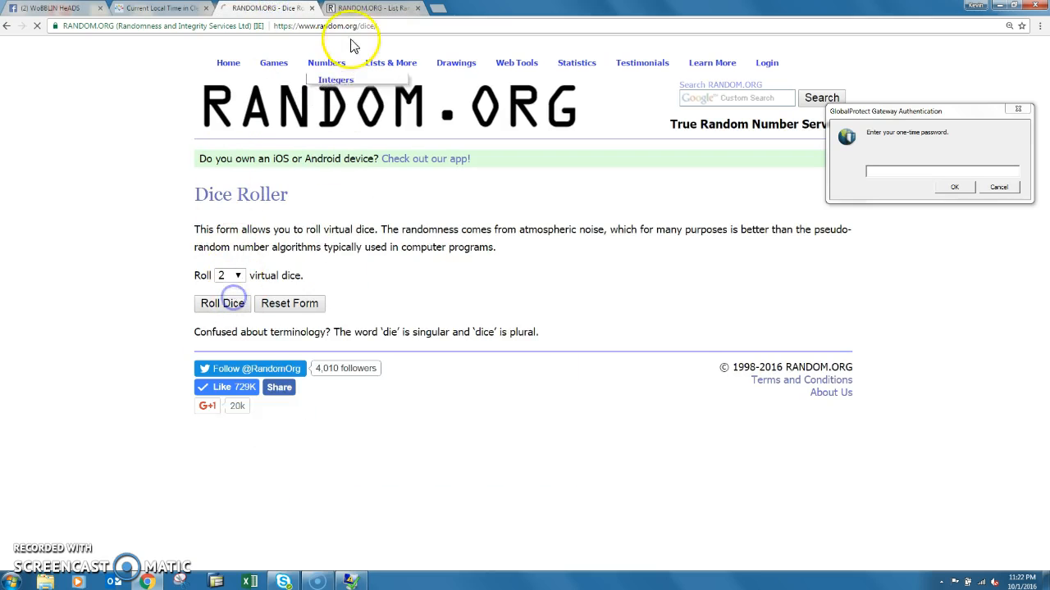
{"action": "left_click", "coordinate": [369, 6]}
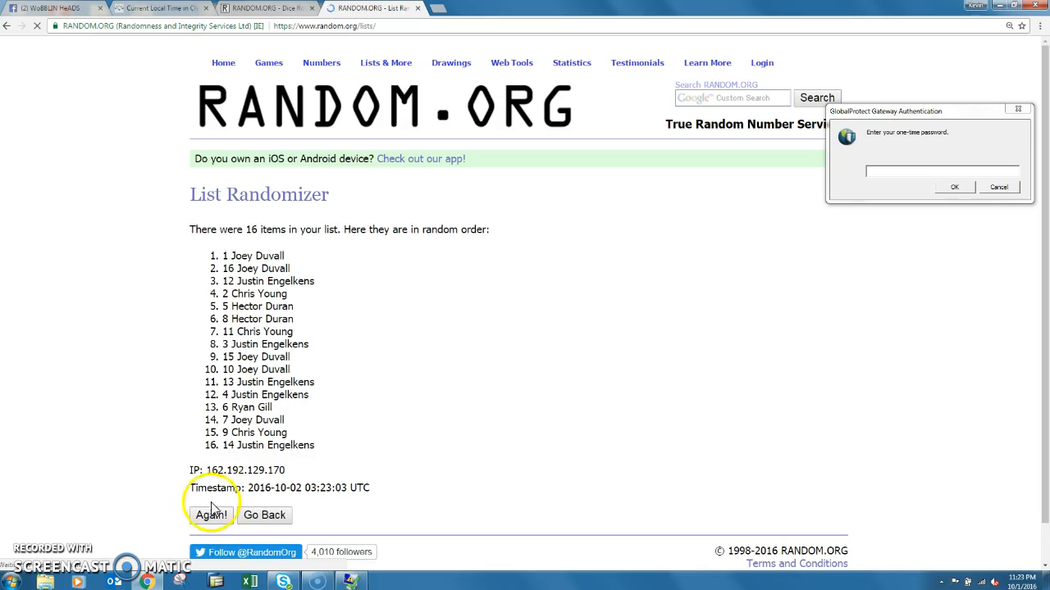
{"action": "left_click", "coordinate": [210, 515]}
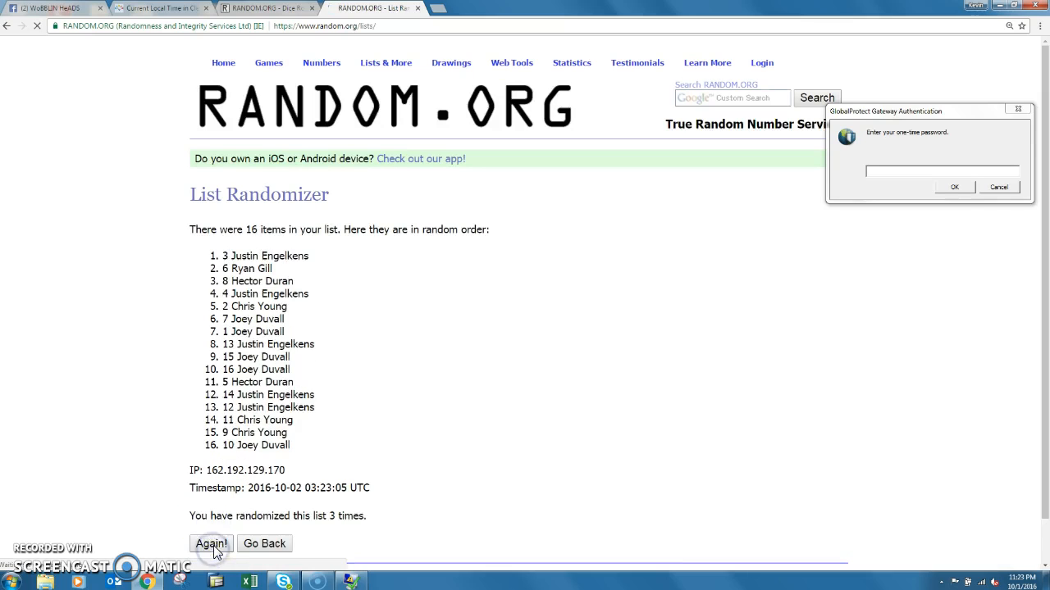
{"action": "left_click", "coordinate": [210, 545]}
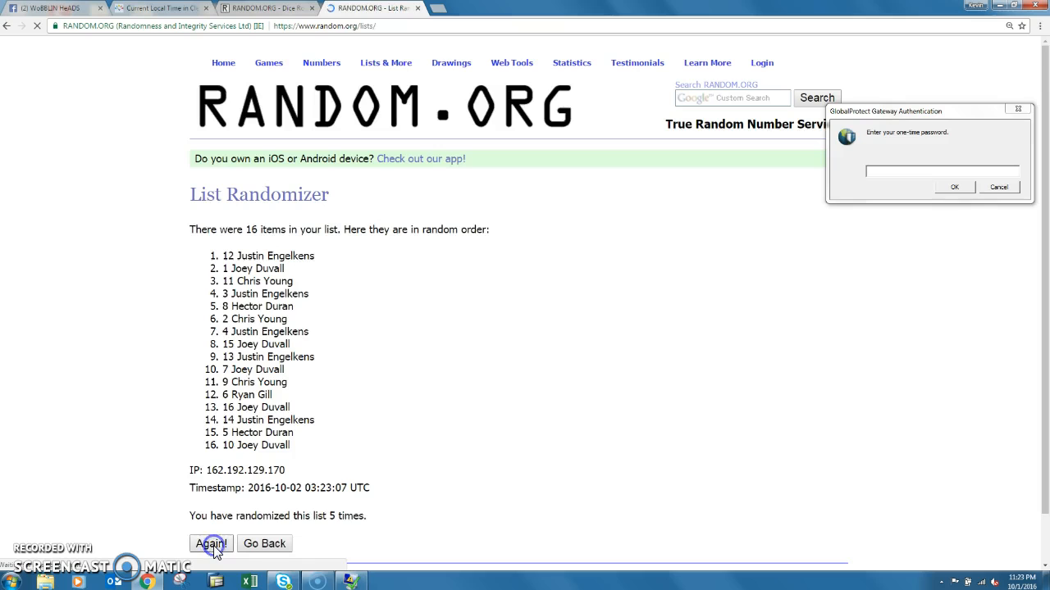
{"action": "left_click", "coordinate": [211, 544]}
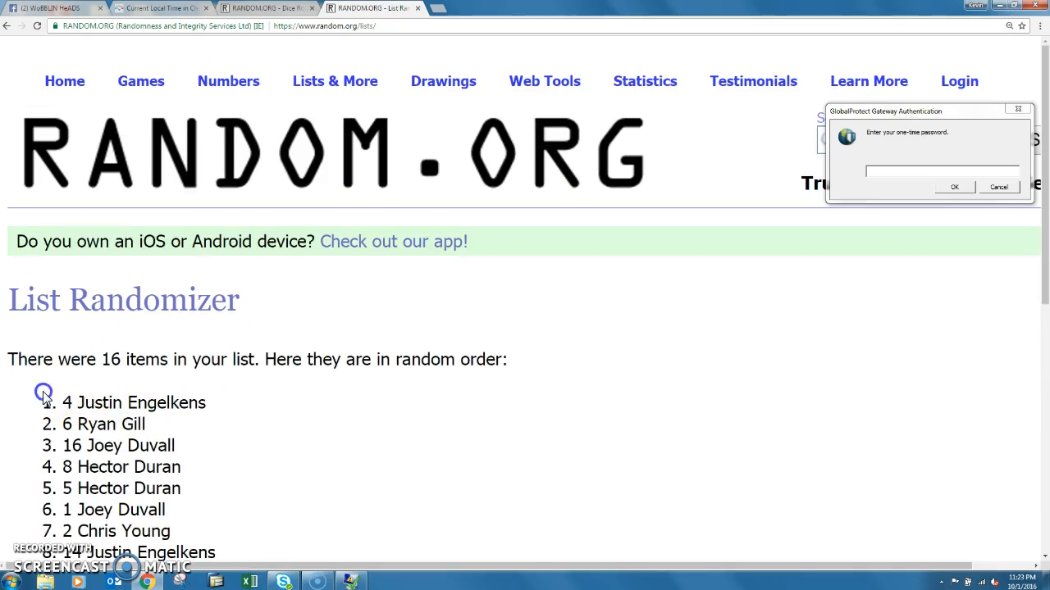
{"action": "scroll", "scroll_direction": "down", "scroll_amount": 3}
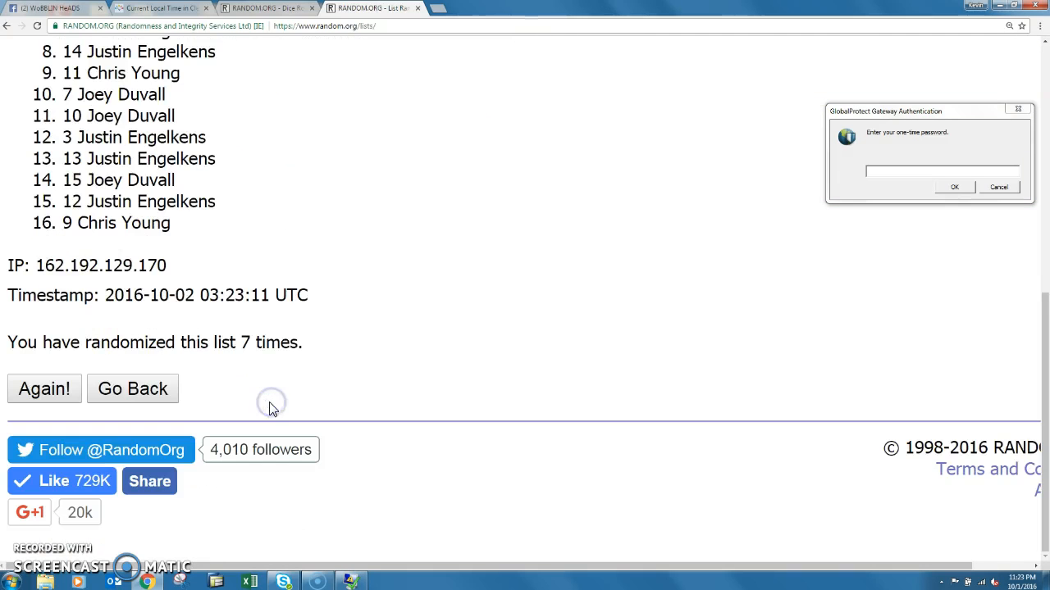
Review the dice roll, then write 'done' in the Facebook comment box
{"action": "left_click", "coordinate": [266, 8]}
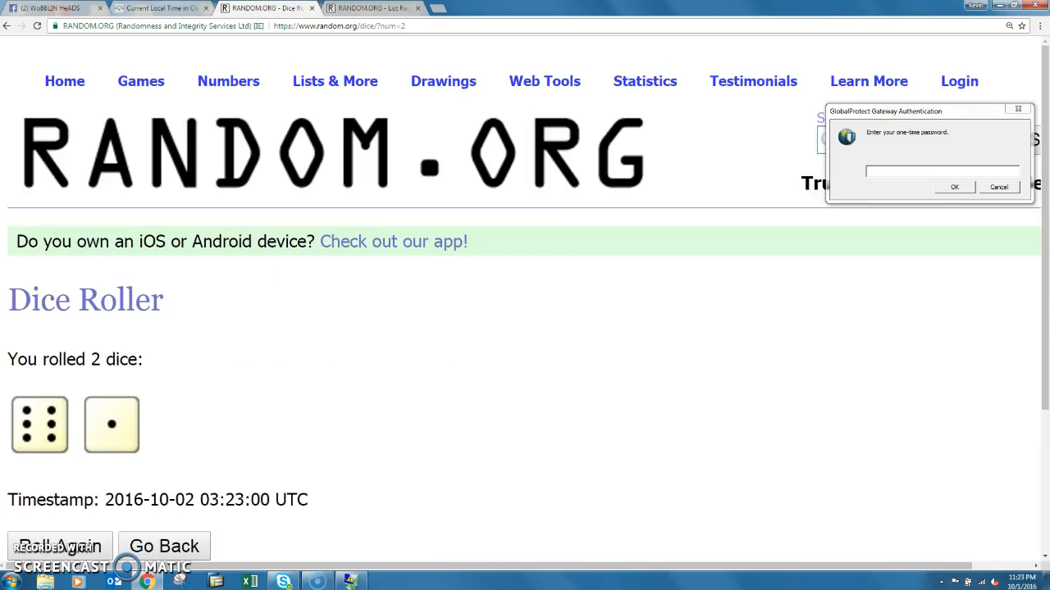
{"action": "left_click", "coordinate": [49, 7]}
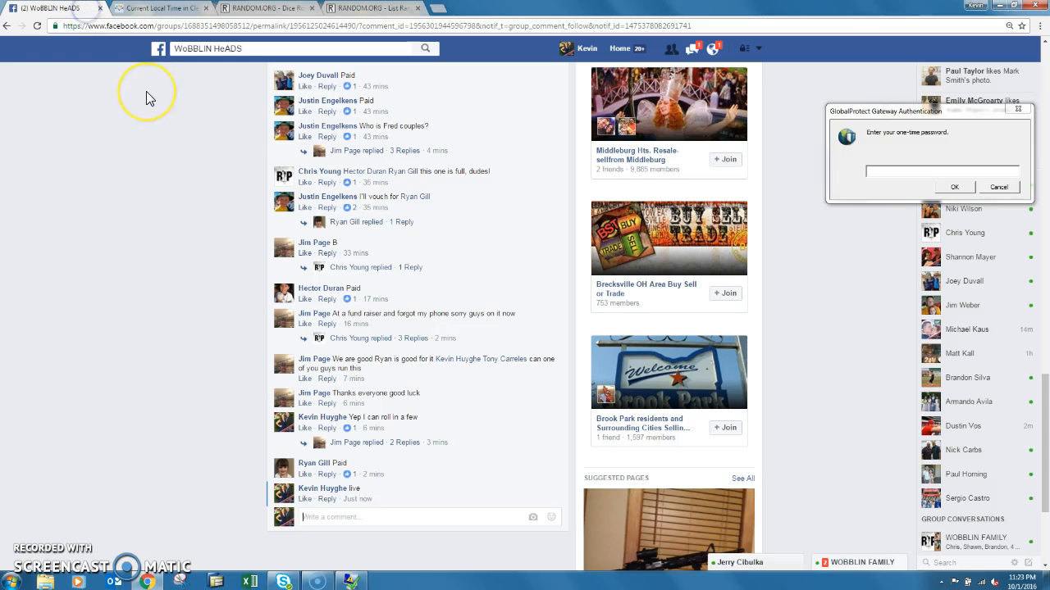
{"action": "type", "text": "done"}
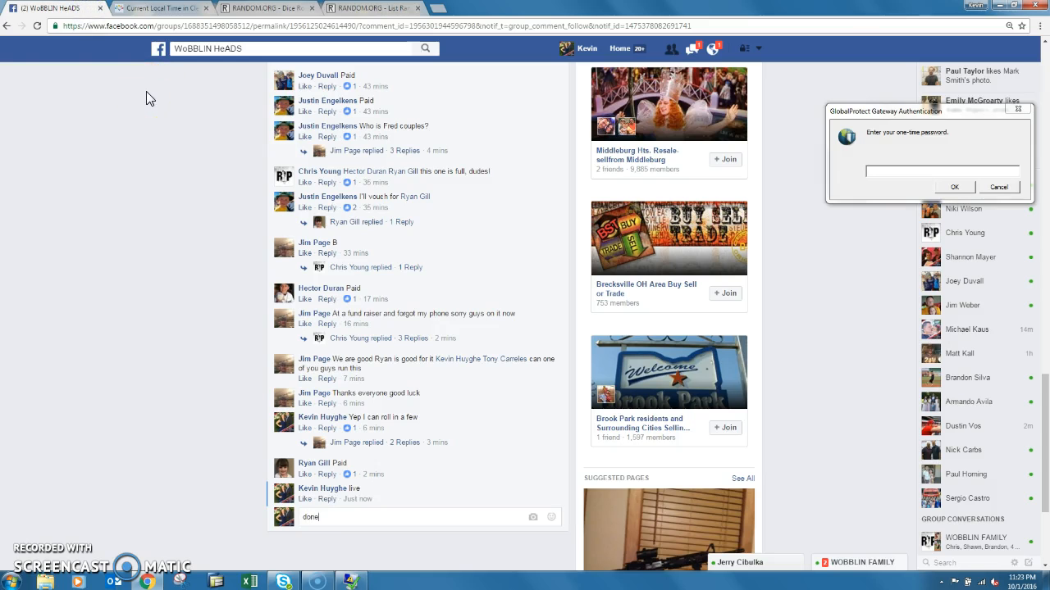